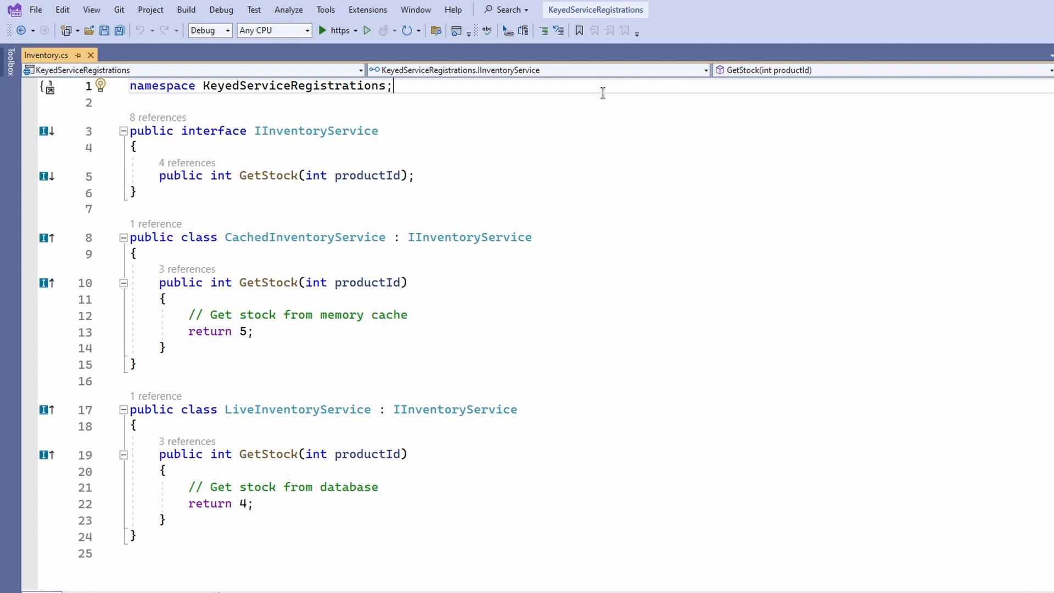
pyautogui.moveTo(473, 135)
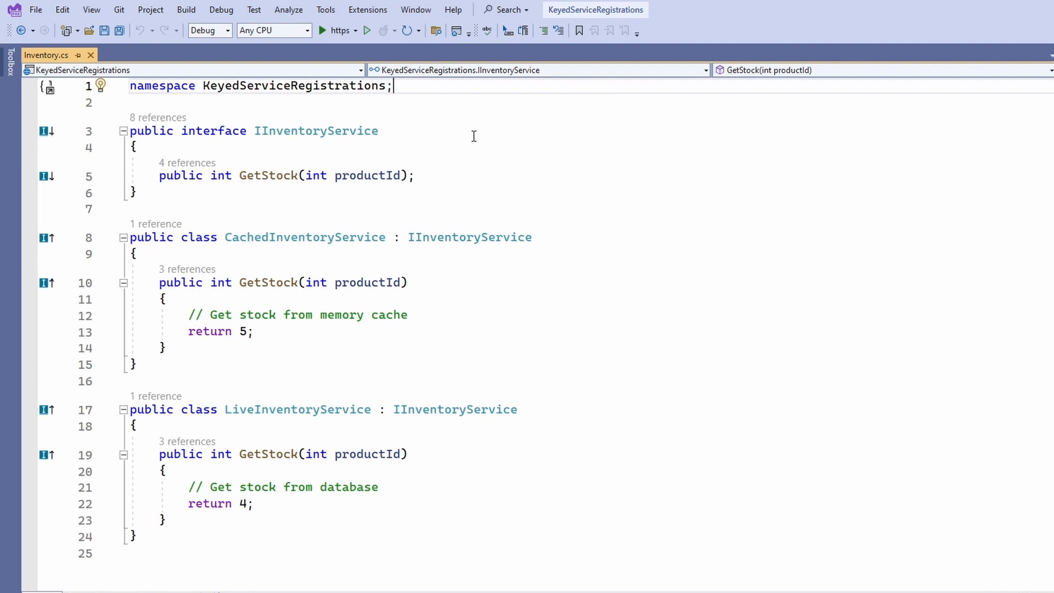
# - Review IInventoryService.GetStock, then Program.cs's keyed singleton registrations for 'cached' and 'live'
pyautogui.click(316, 131)
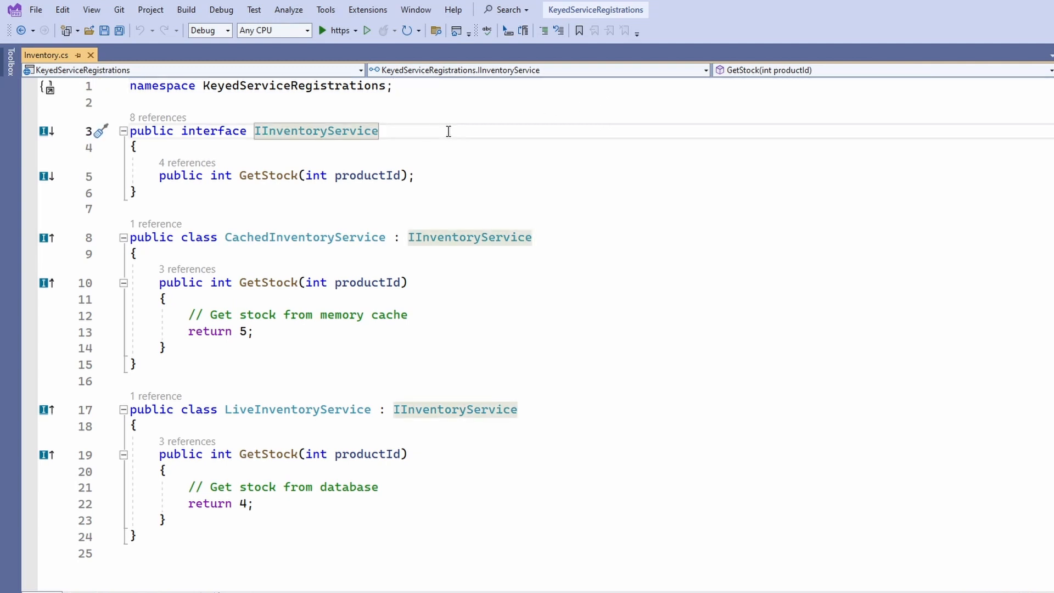
pyautogui.moveTo(207, 190)
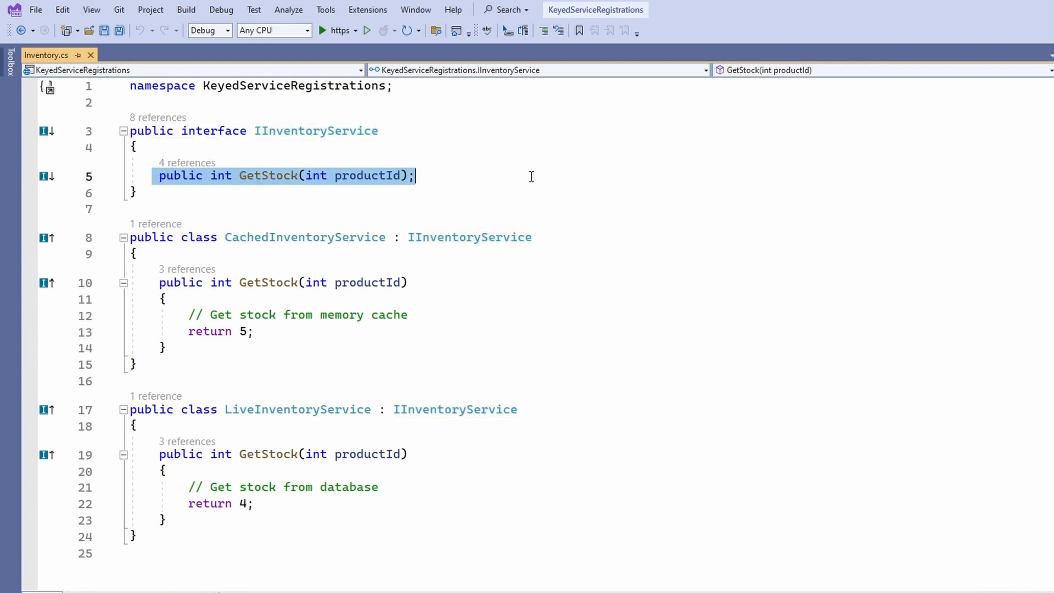
pyautogui.doubleClick(367, 176)
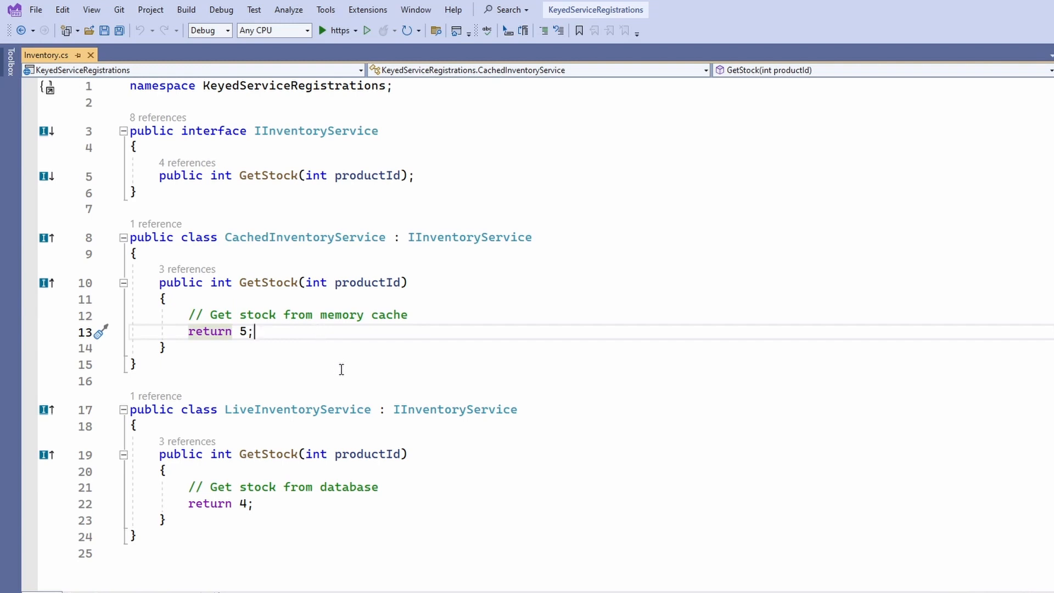
pyautogui.moveTo(525, 401)
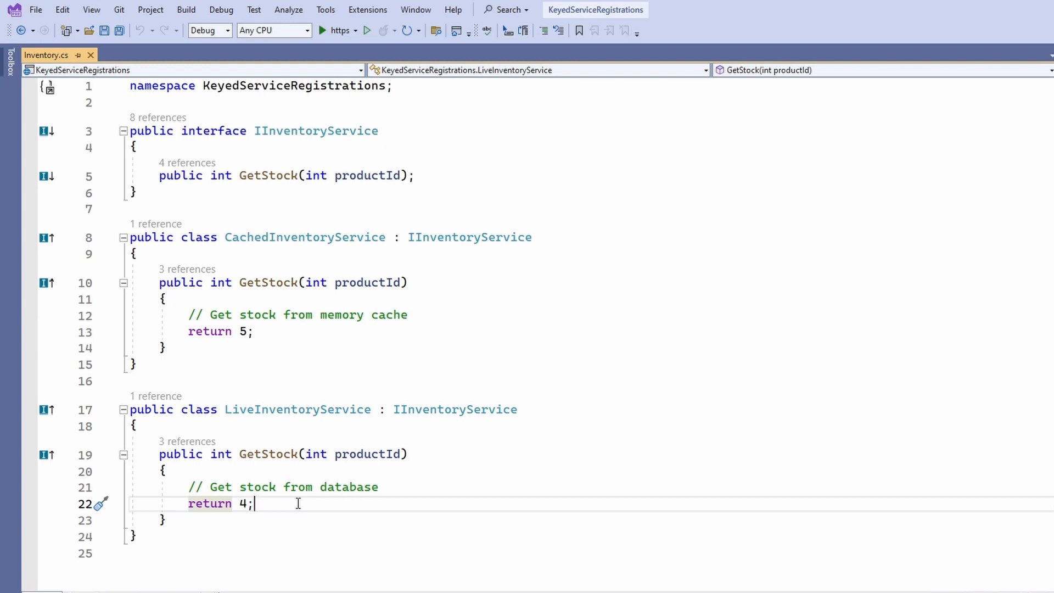
pyautogui.moveTo(850, 378)
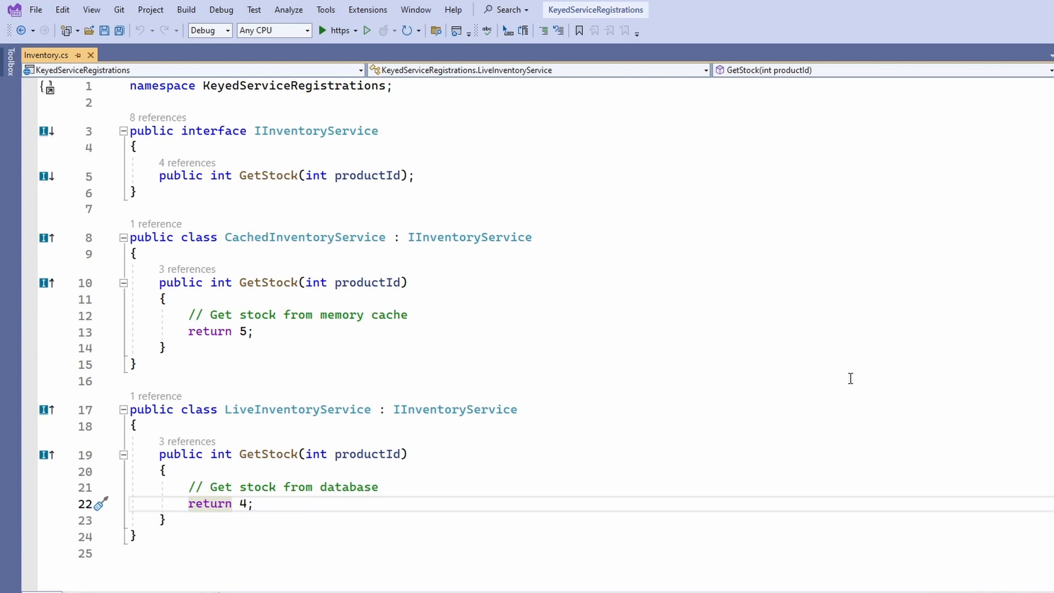
pyautogui.click(44, 54)
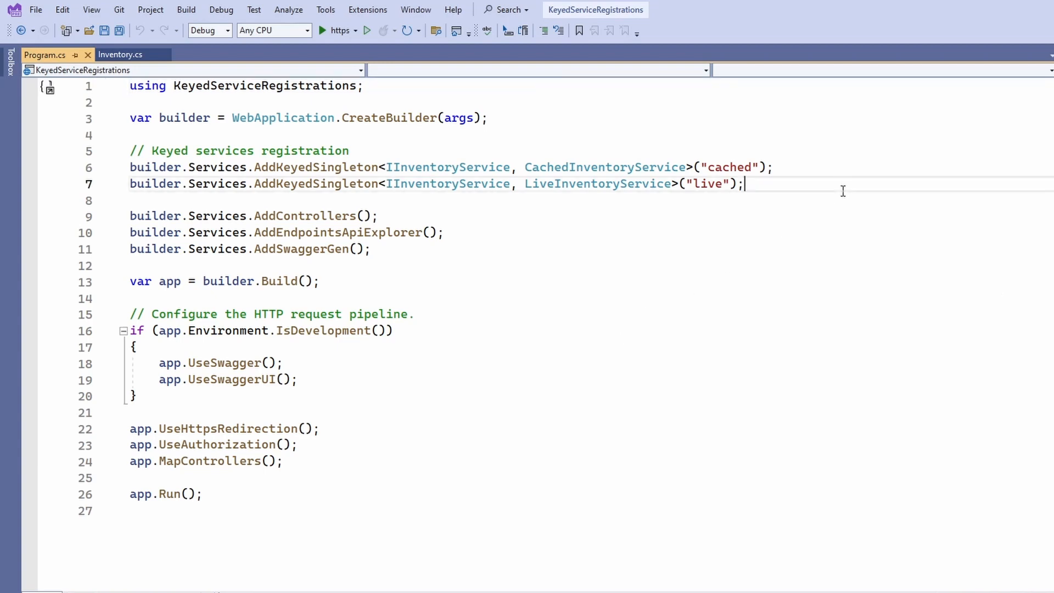
pyautogui.click(775, 168)
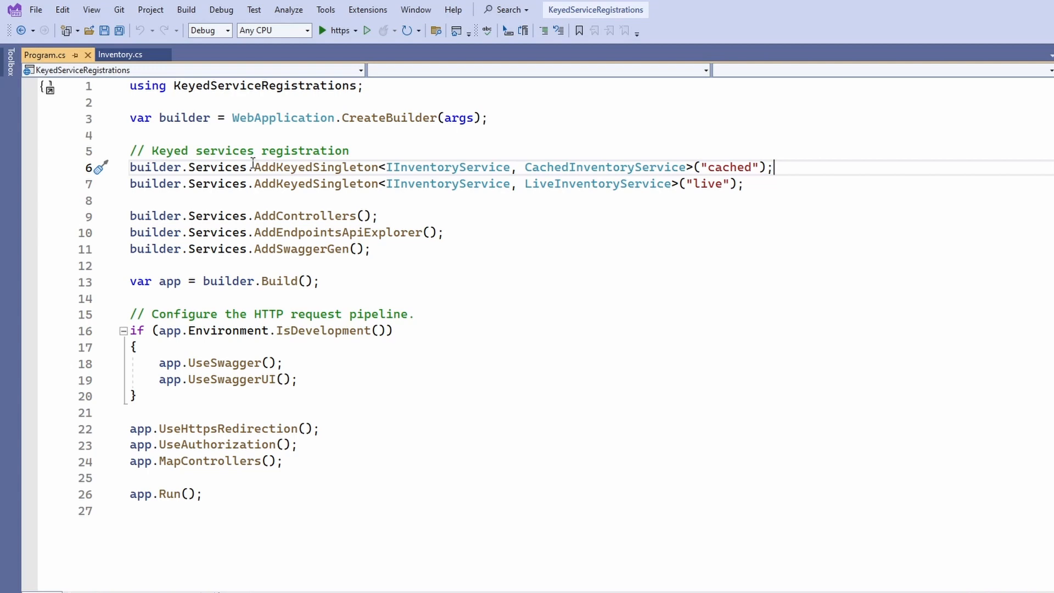
pyautogui.doubleClick(316, 167)
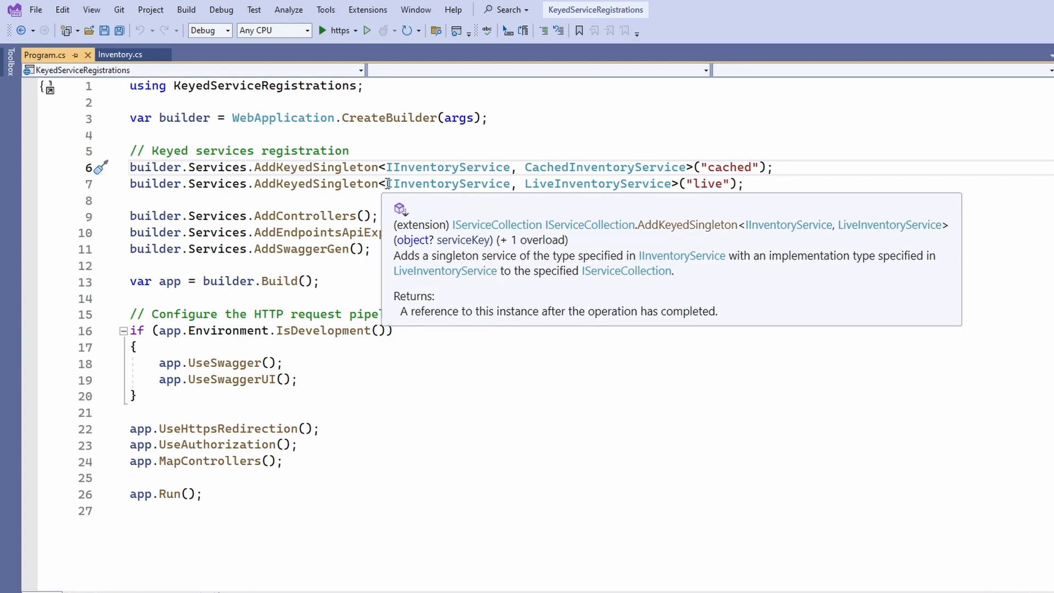
pyautogui.doubleClick(596, 183)
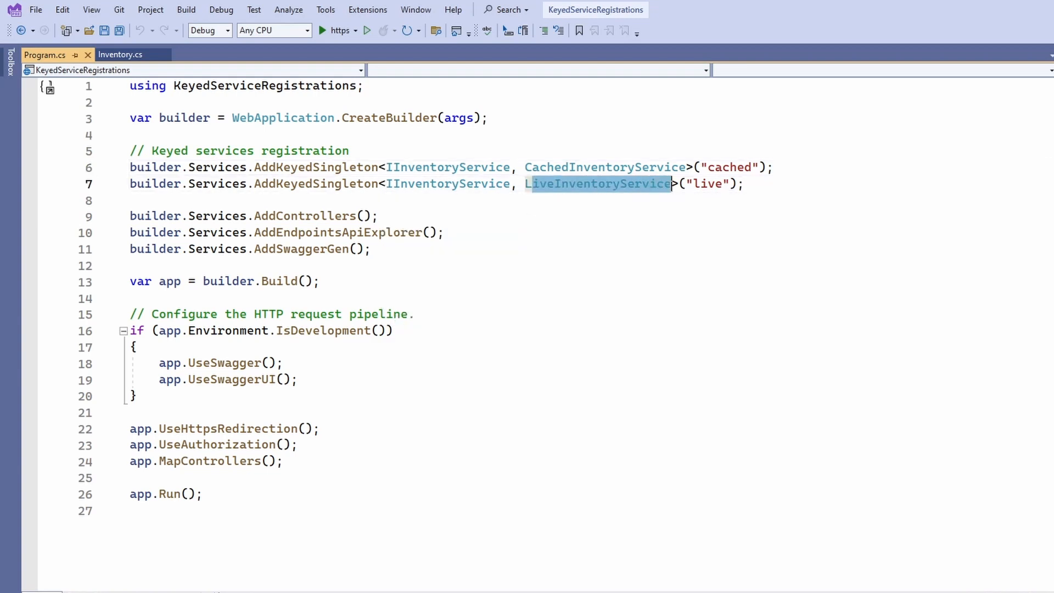
pyautogui.click(755, 192)
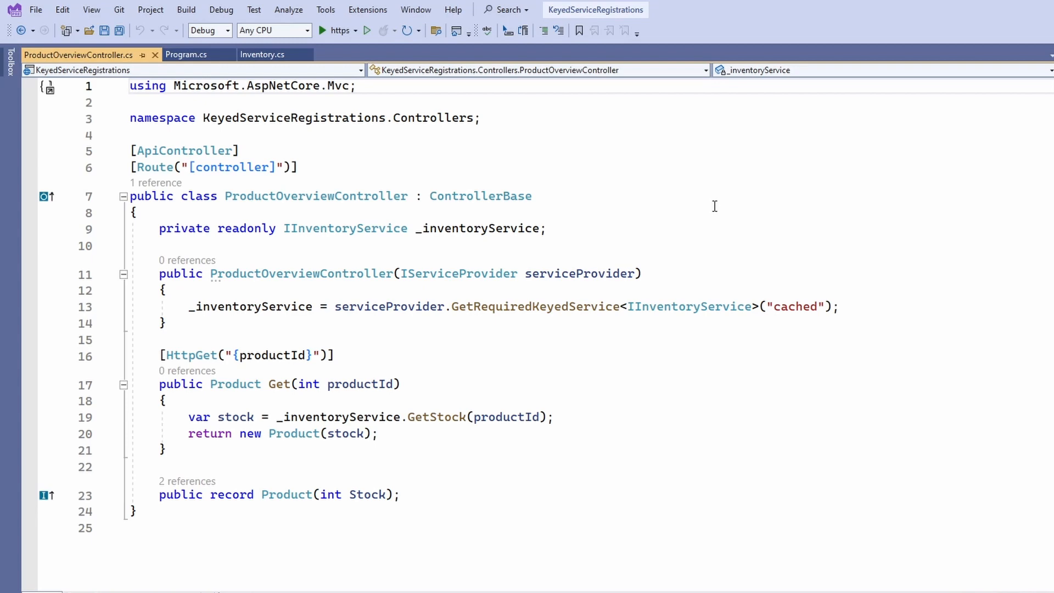
# - Examine the ProductOverviewController constructor requesting IInventoryService with the 'cached' key
pyautogui.click(129, 86)
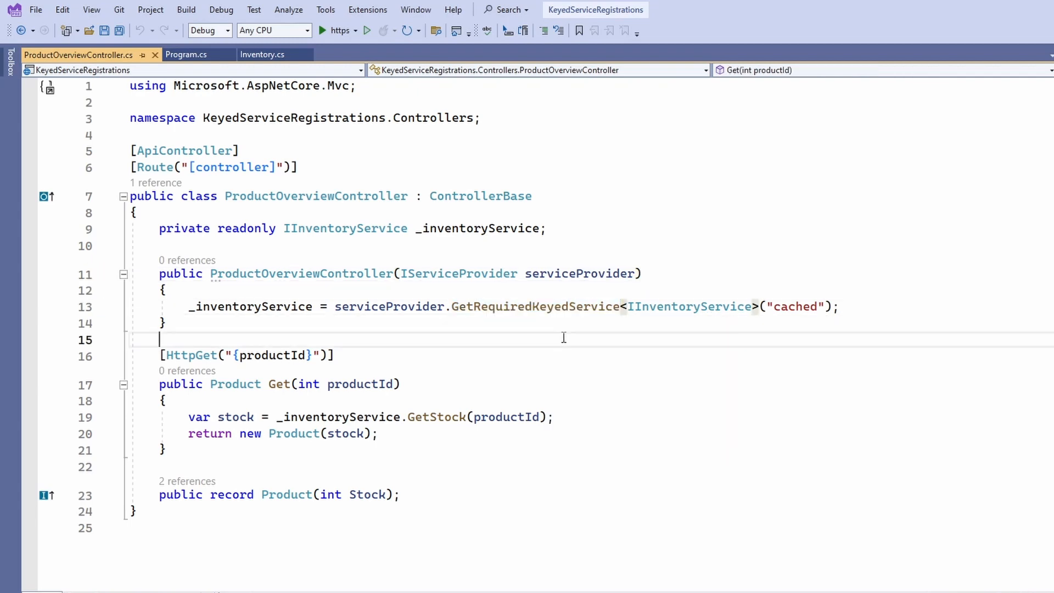
pyautogui.doubleClick(689, 306)
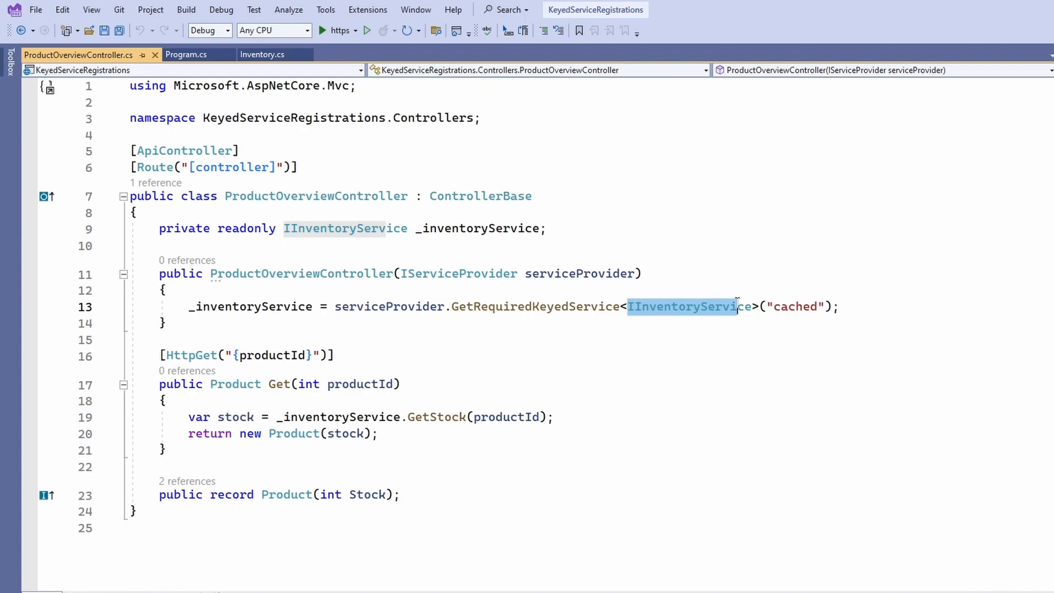
pyautogui.click(758, 307)
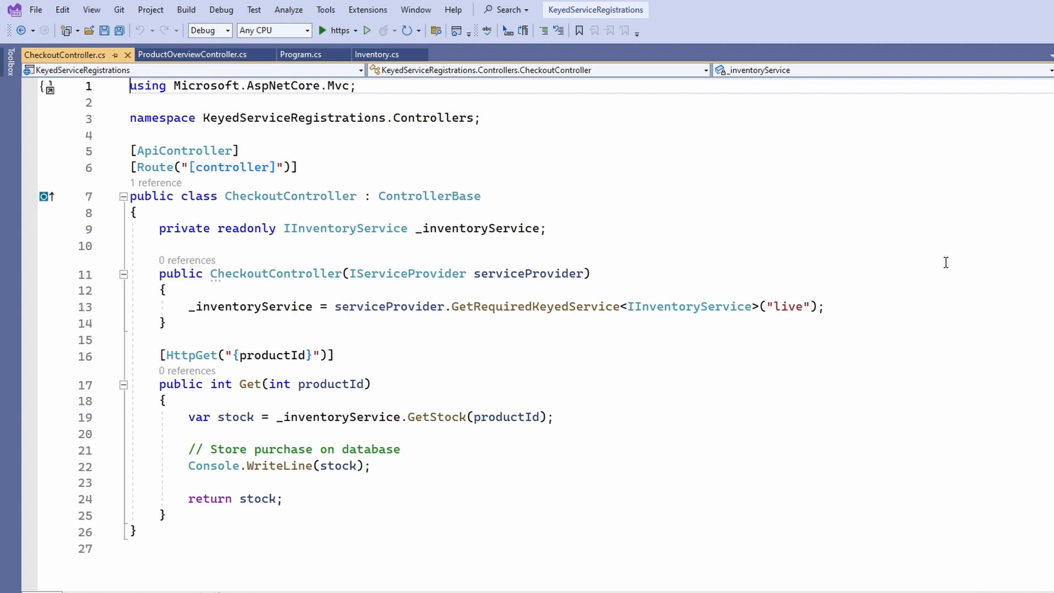
pyautogui.moveTo(907, 297)
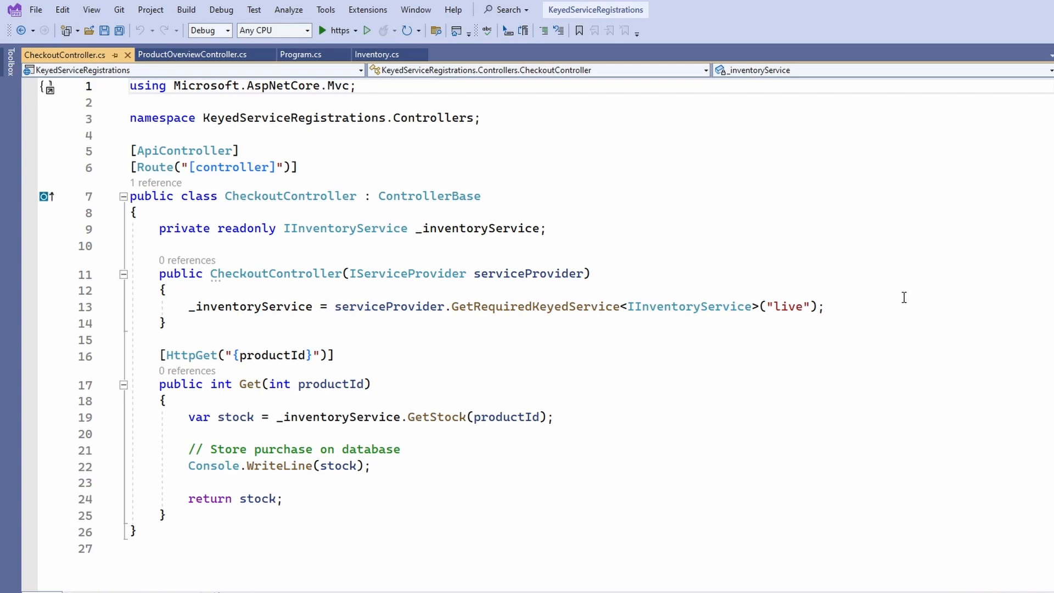
# - Inspect CheckoutController's GetRequiredKeyedService<IInventoryService>("live") call, leaving the code unchanged
pyautogui.click(592, 273)
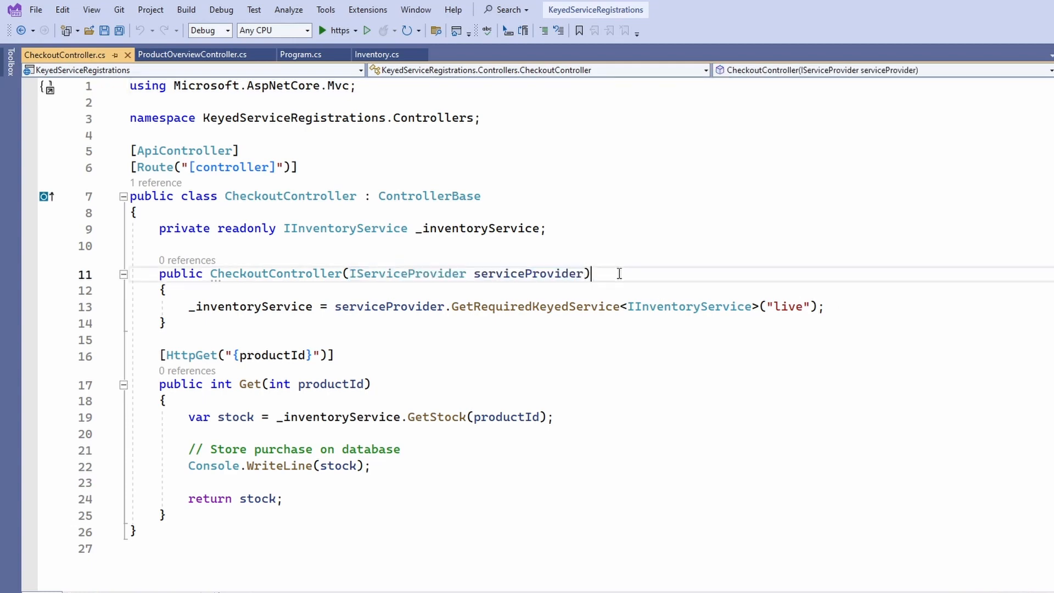
pyautogui.doubleClick(535, 306)
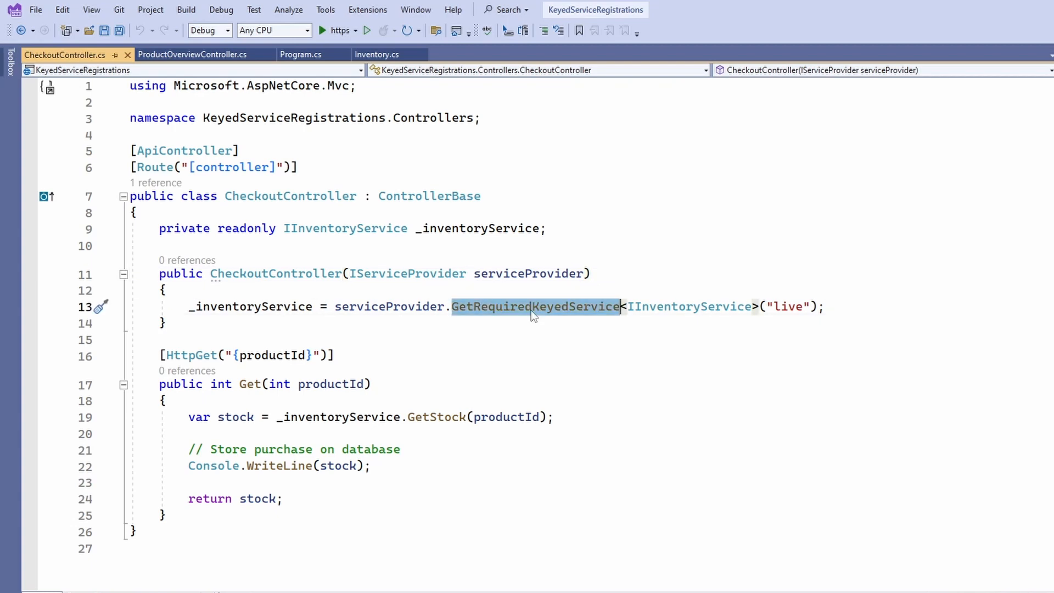
pyautogui.click(673, 306)
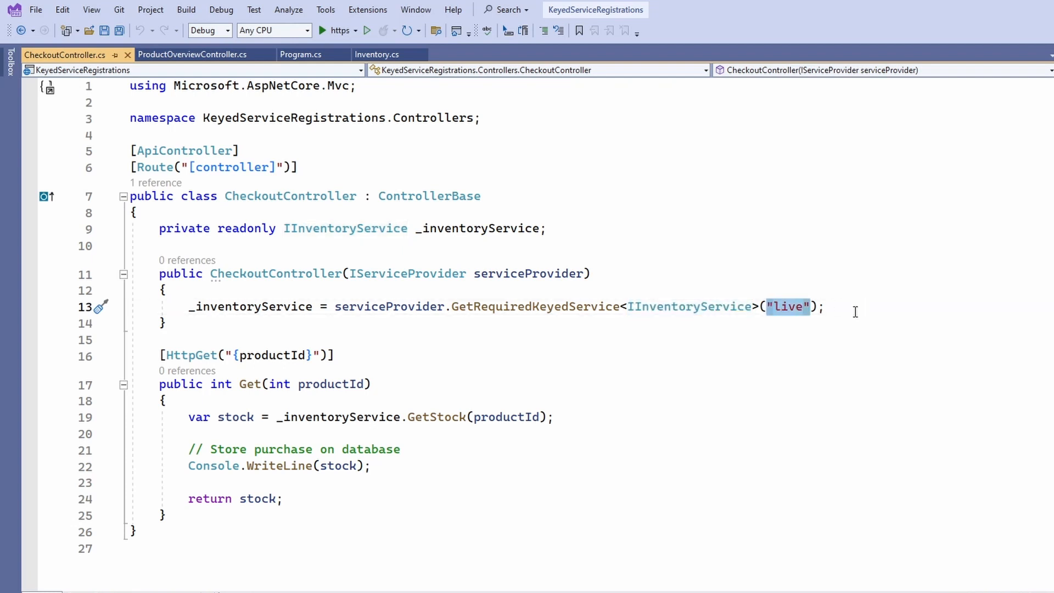
pyautogui.click(854, 307)
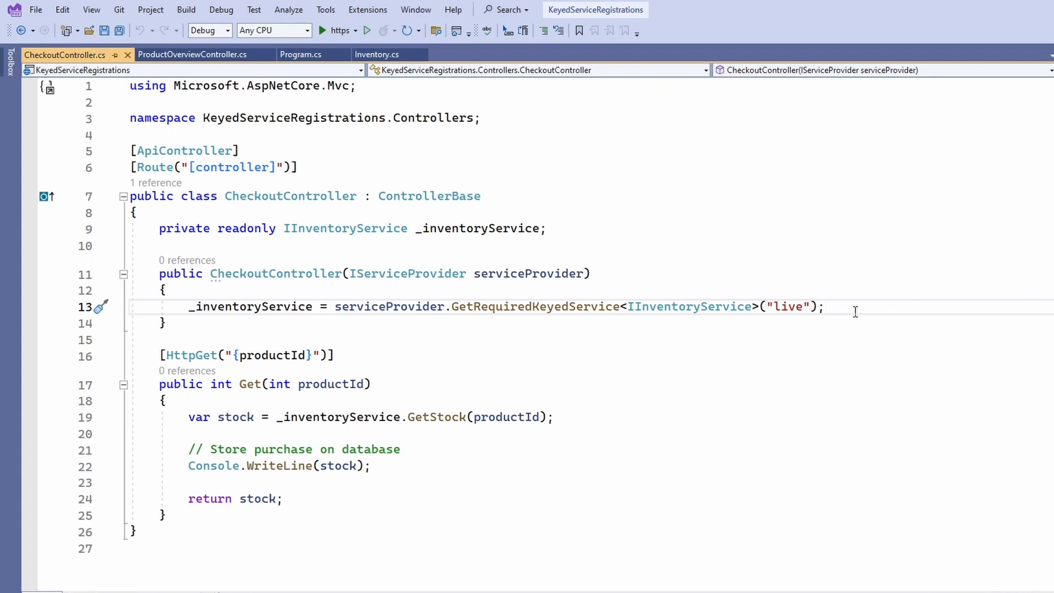
pyautogui.click(826, 306)
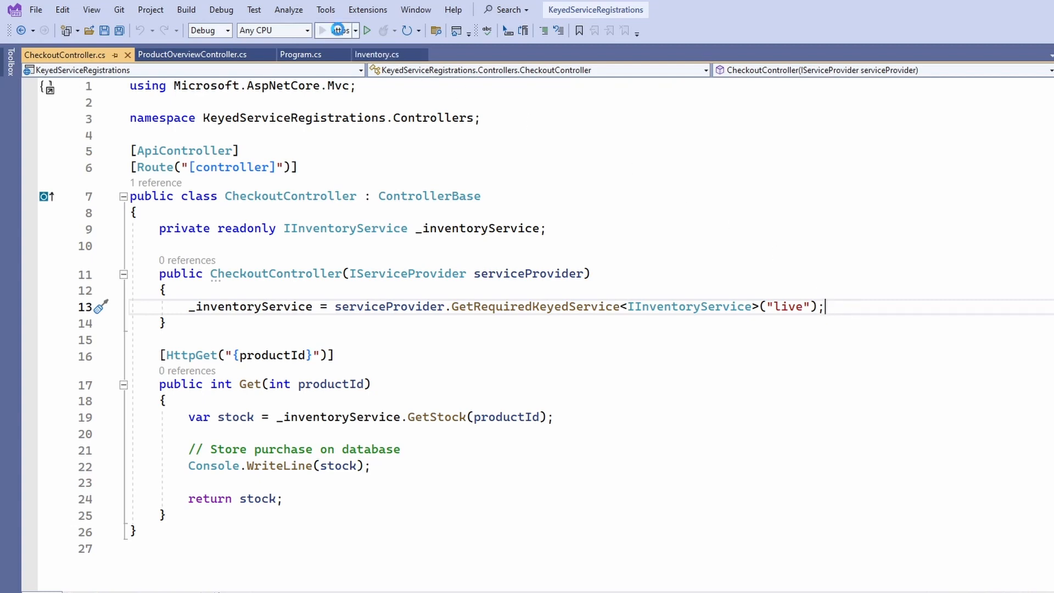
# - Run the Web API and execute GET /ProductOverview/16 in Swagger, returning stock 5
pyautogui.click(366, 30)
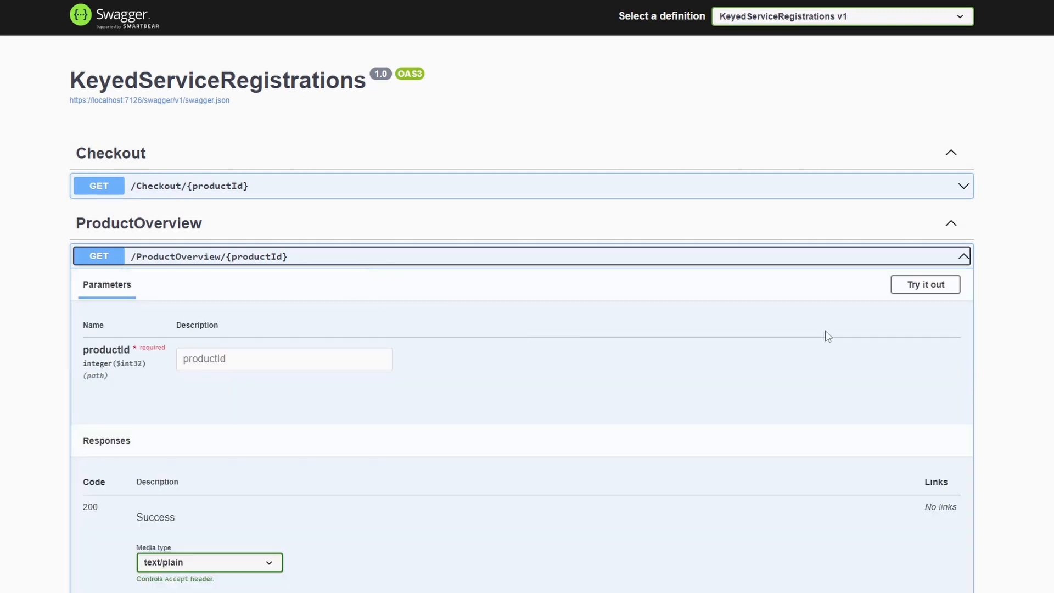
pyautogui.click(926, 284)
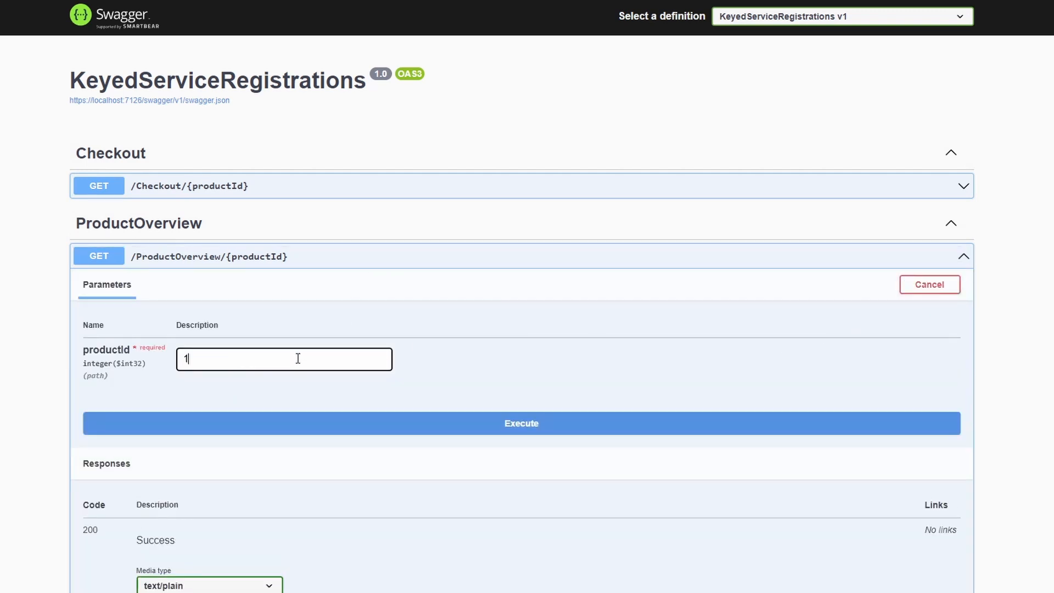
pyautogui.click(521, 423)
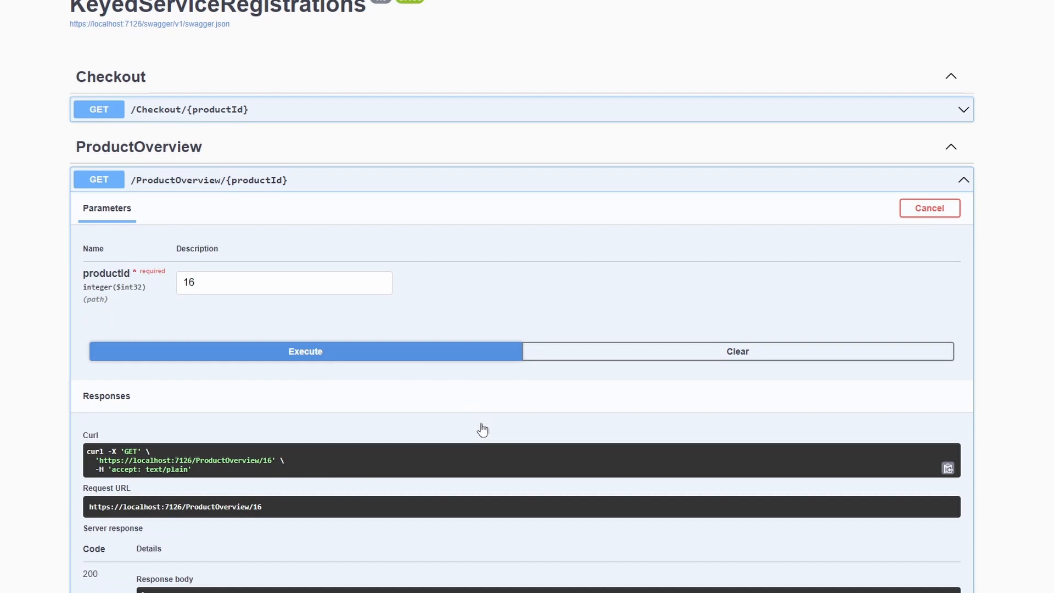
pyautogui.scroll(-3)
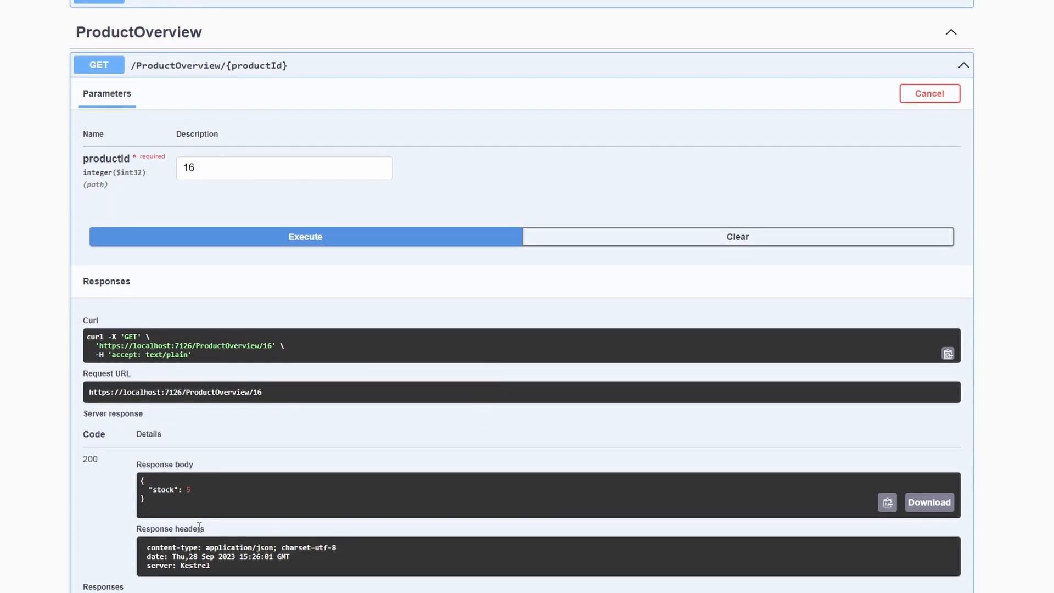
pyautogui.moveTo(374, 478)
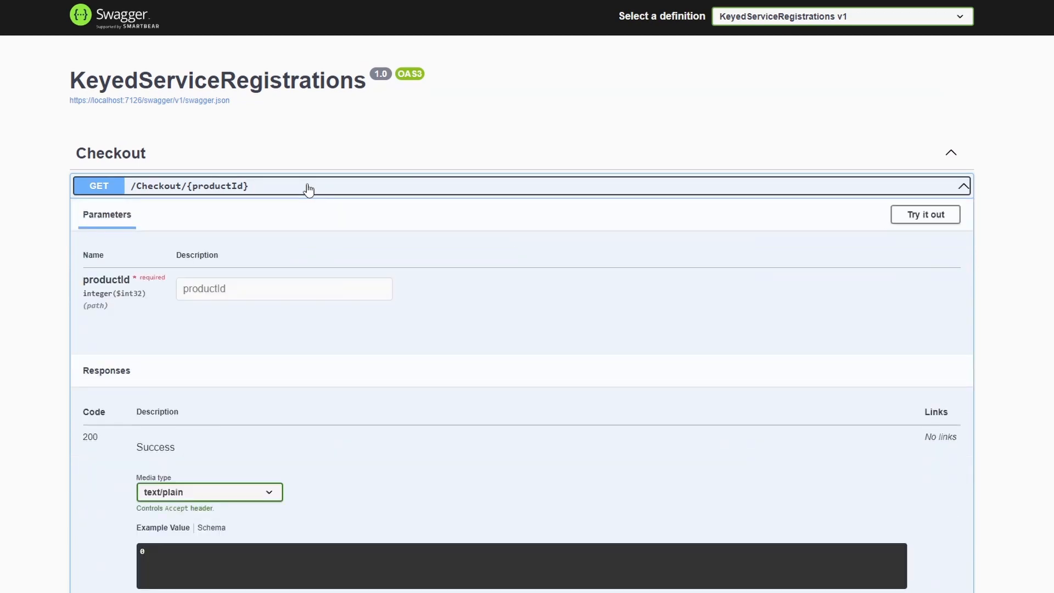
# - Put GET /Checkout/{productId} into Try it out mode to query product 16
pyautogui.click(925, 215)
pyautogui.write('16')
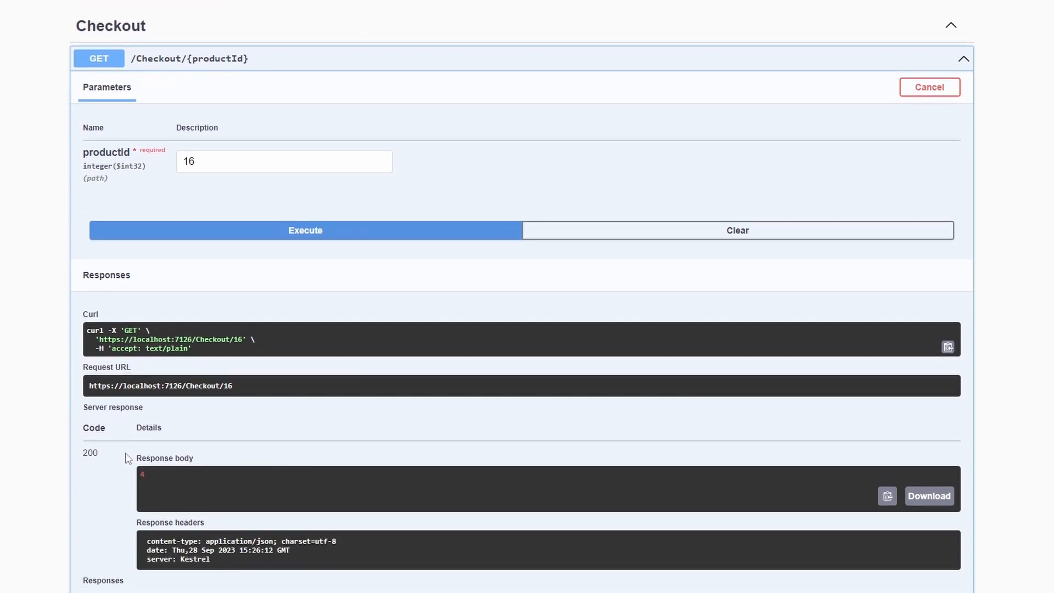
pyautogui.moveTo(198, 495)
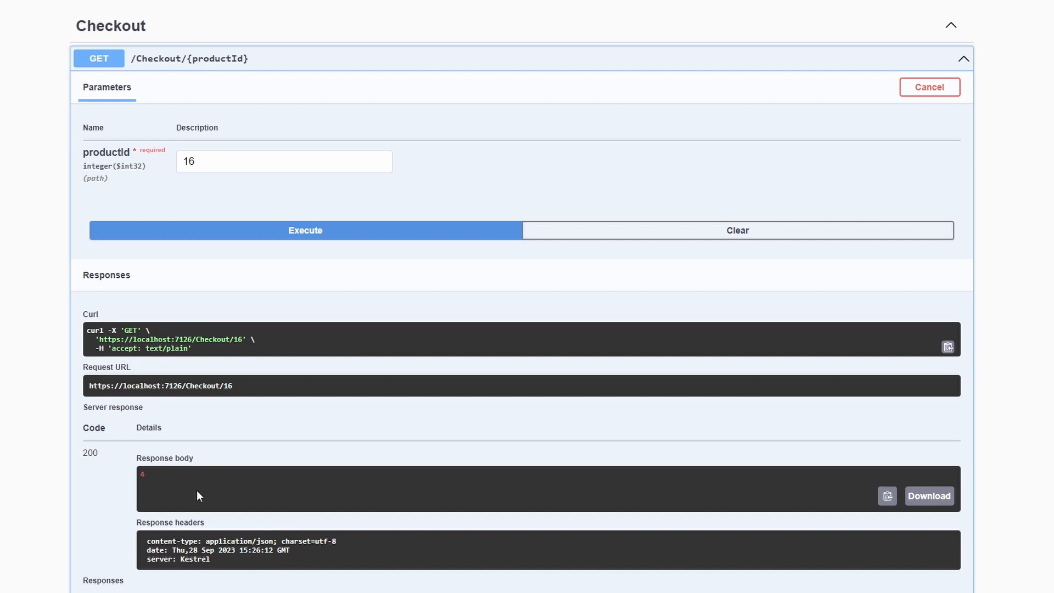
pyautogui.moveTo(834, 302)
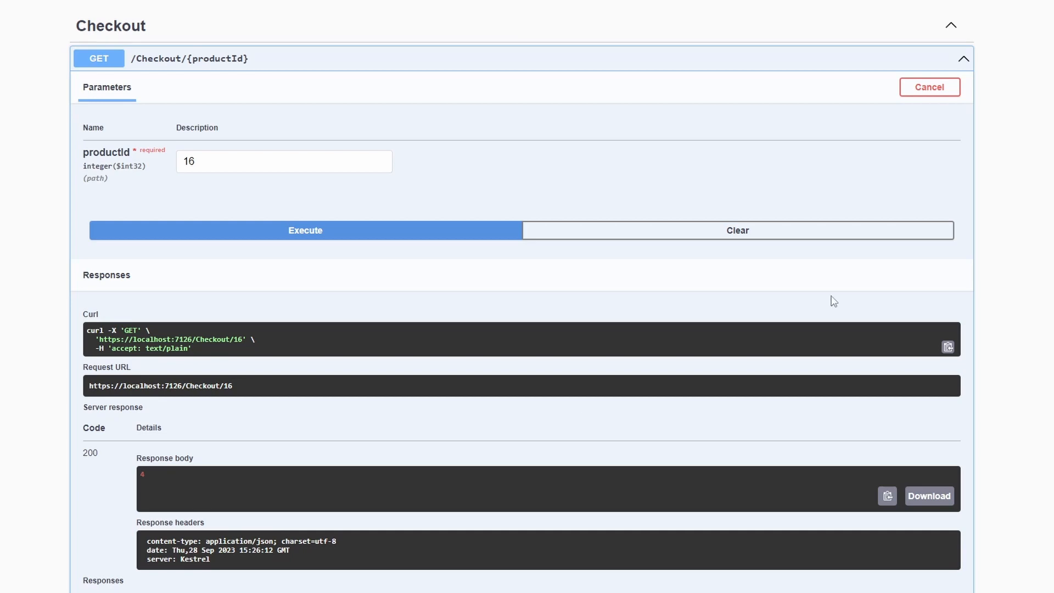